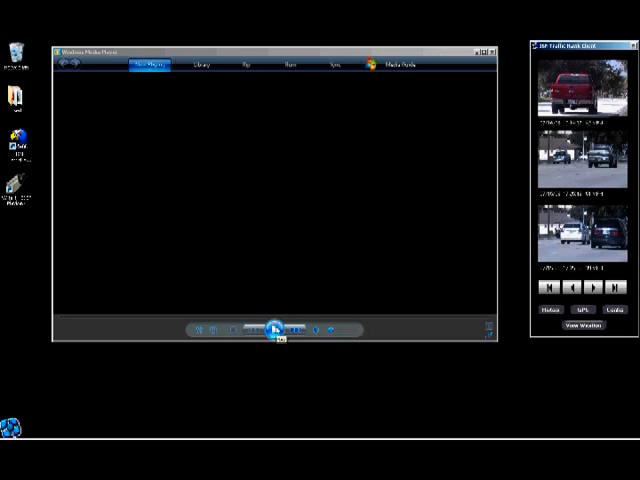
- Play the roadside camera demo video, then stop its playback
{"action": "left_click", "coordinate": [274, 328]}
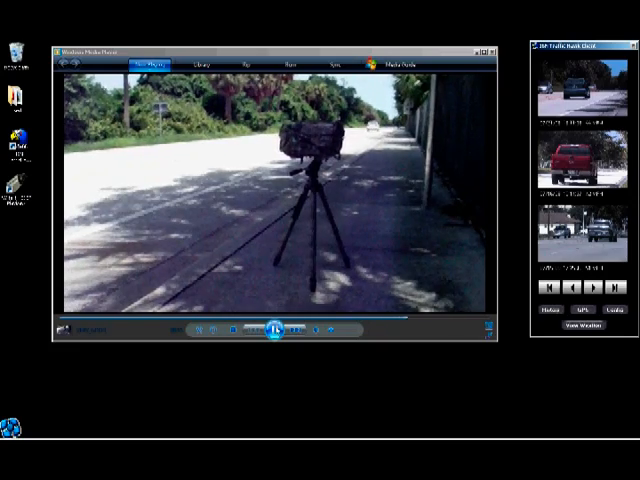
{"action": "left_click", "coordinate": [276, 330]}
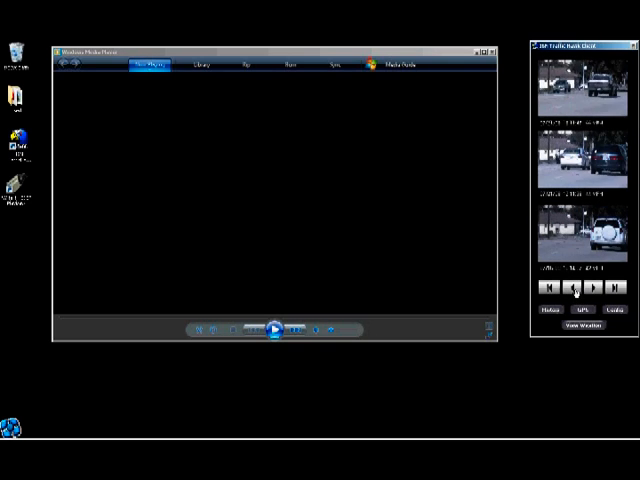
- Show the photo history grid and flip through several pages of captured vehicle thumbnails
{"action": "left_click", "coordinate": [552, 312]}
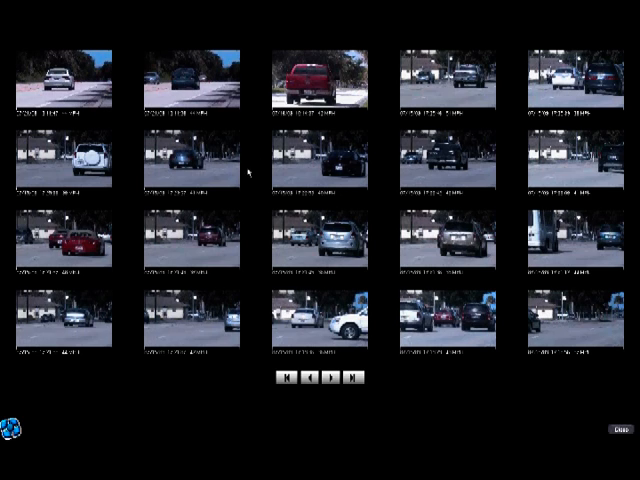
{"action": "left_click", "coordinate": [334, 376]}
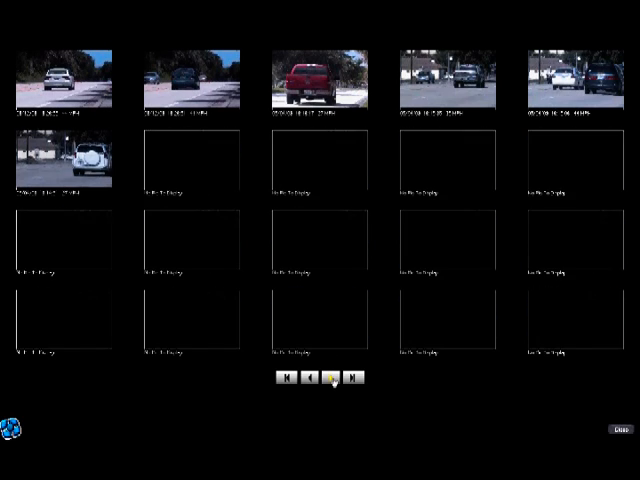
{"action": "left_click", "coordinate": [332, 378]}
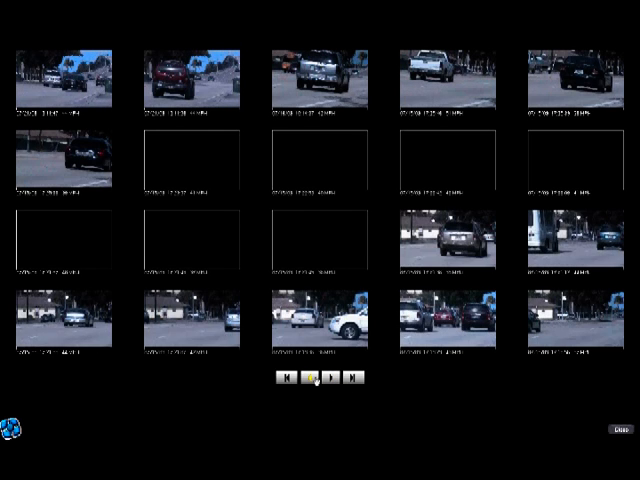
{"action": "left_click", "coordinate": [326, 380]}
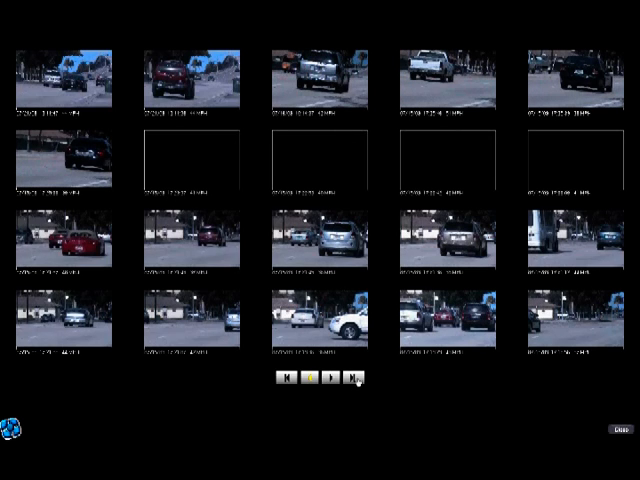
{"action": "left_click", "coordinate": [322, 380]}
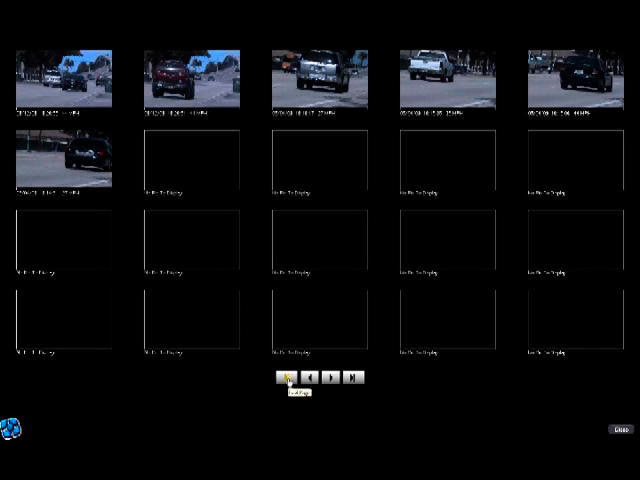
{"action": "left_click", "coordinate": [288, 378]}
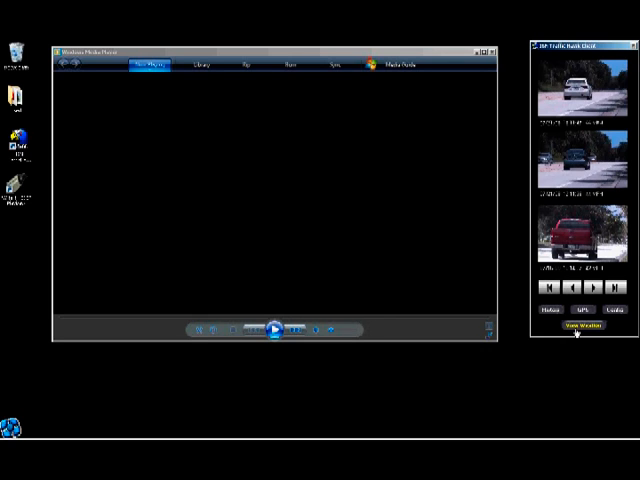
{"action": "left_click", "coordinate": [584, 326]}
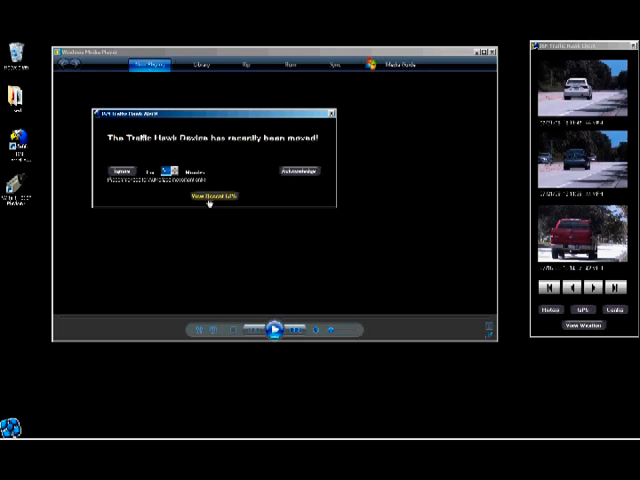
- From the moved-device alert, bring up the map marking the camera's location on a coastal road
{"action": "left_click", "coordinate": [208, 196]}
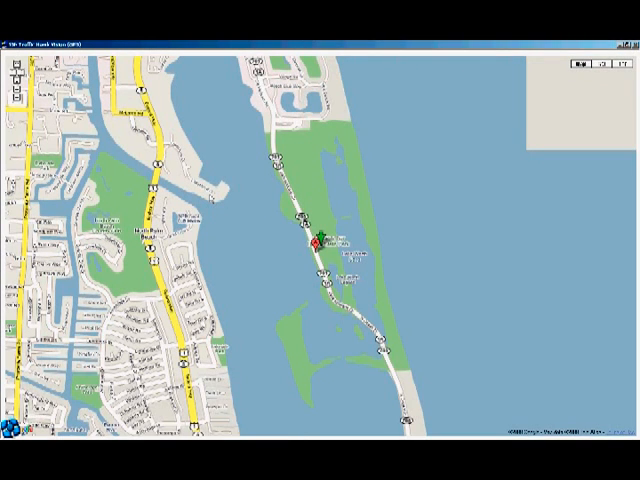